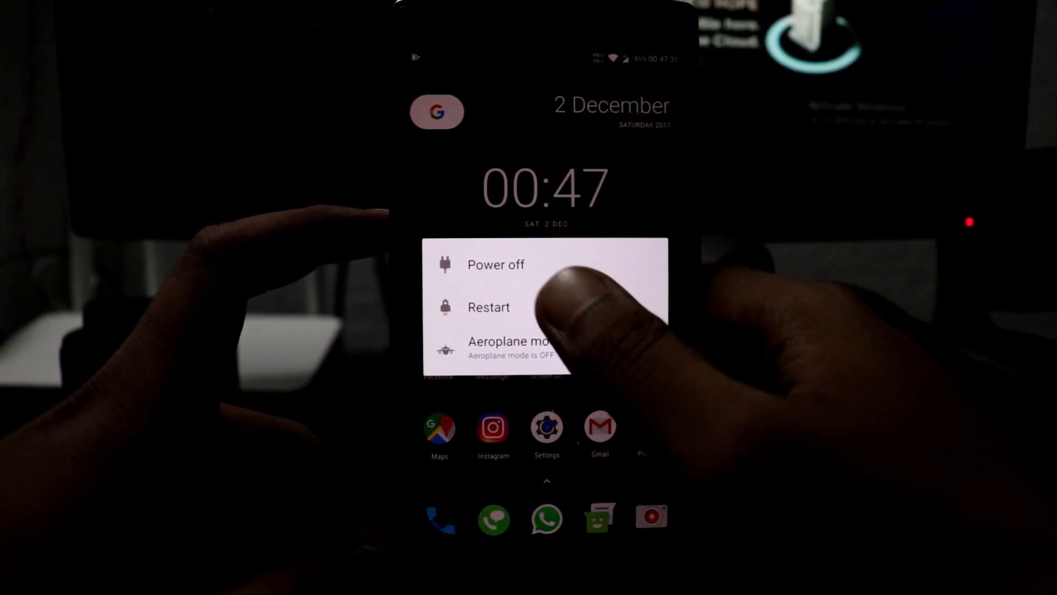
# Restart the handset from its power menu
pyautogui.click(488, 307)
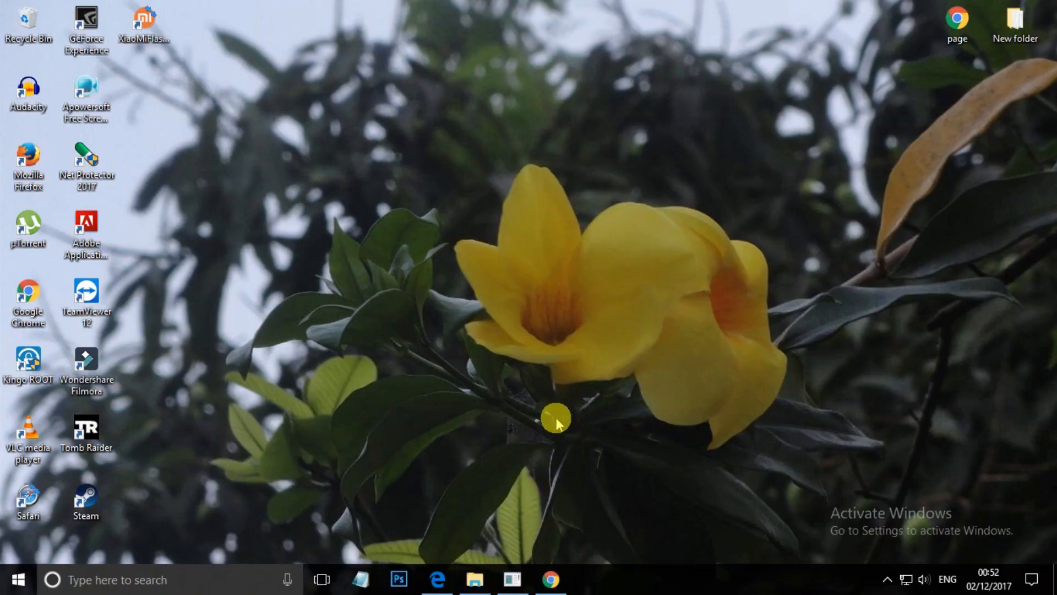
# Browse to E:\Android\android-sdk-windows\platform-tools and bring up its right-click actions
pyautogui.click(475, 580)
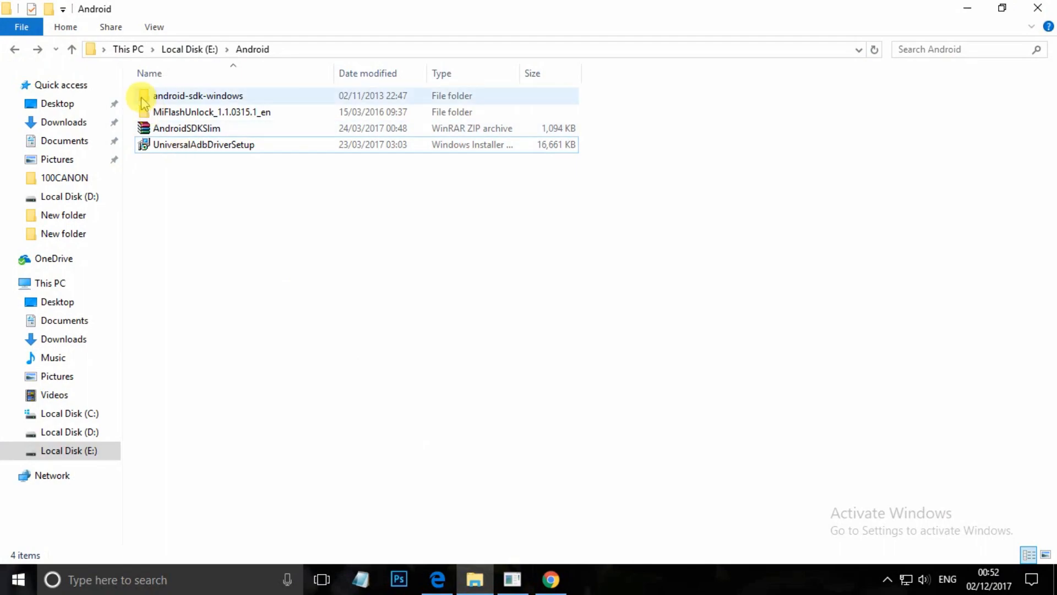
pyautogui.click(337, 226)
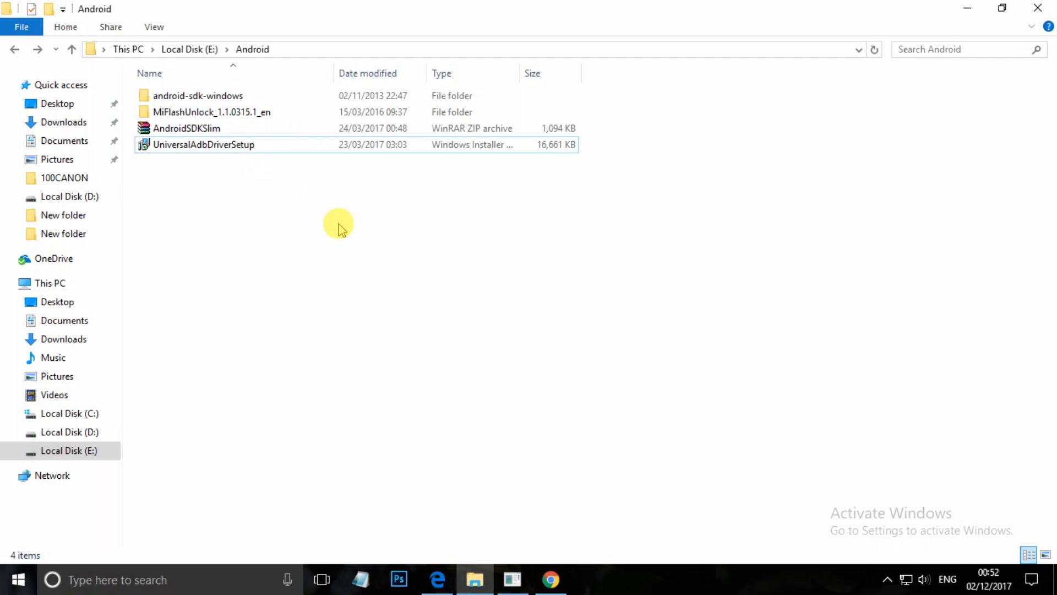
pyautogui.moveTo(335, 215)
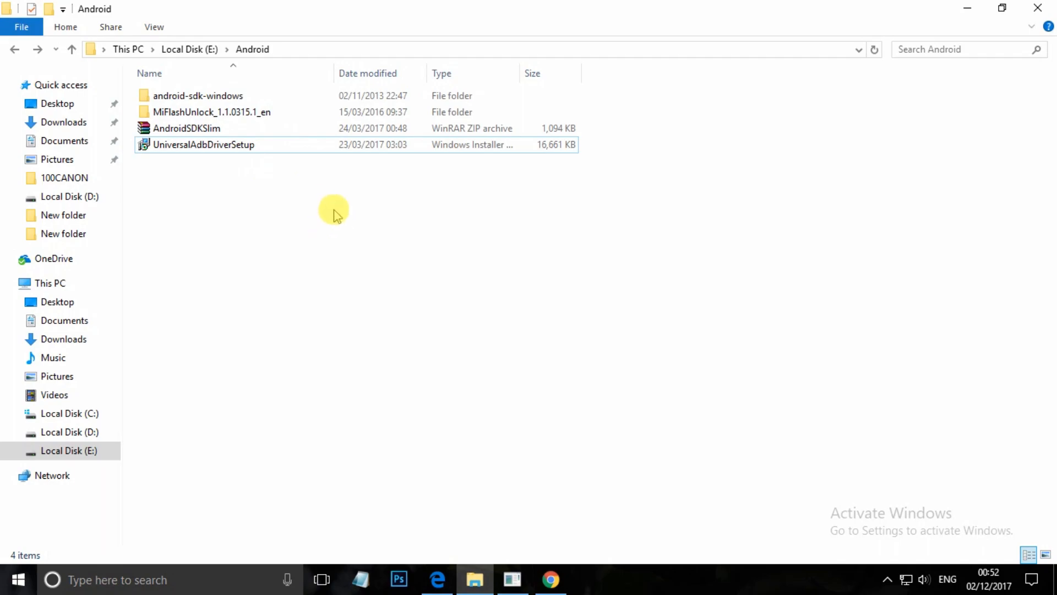
pyautogui.doubleClick(198, 95)
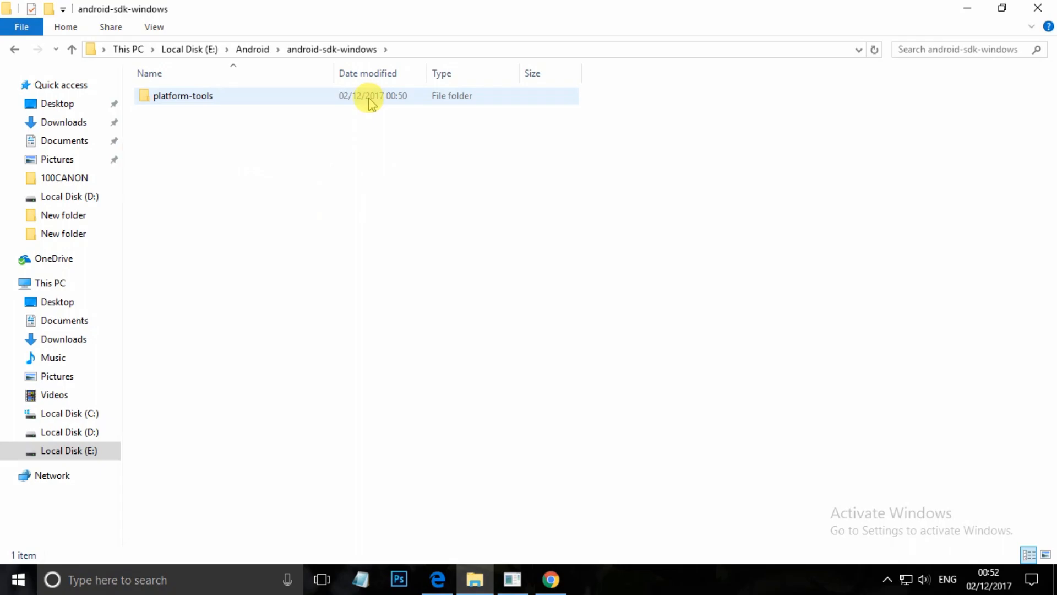
pyautogui.doubleClick(183, 94)
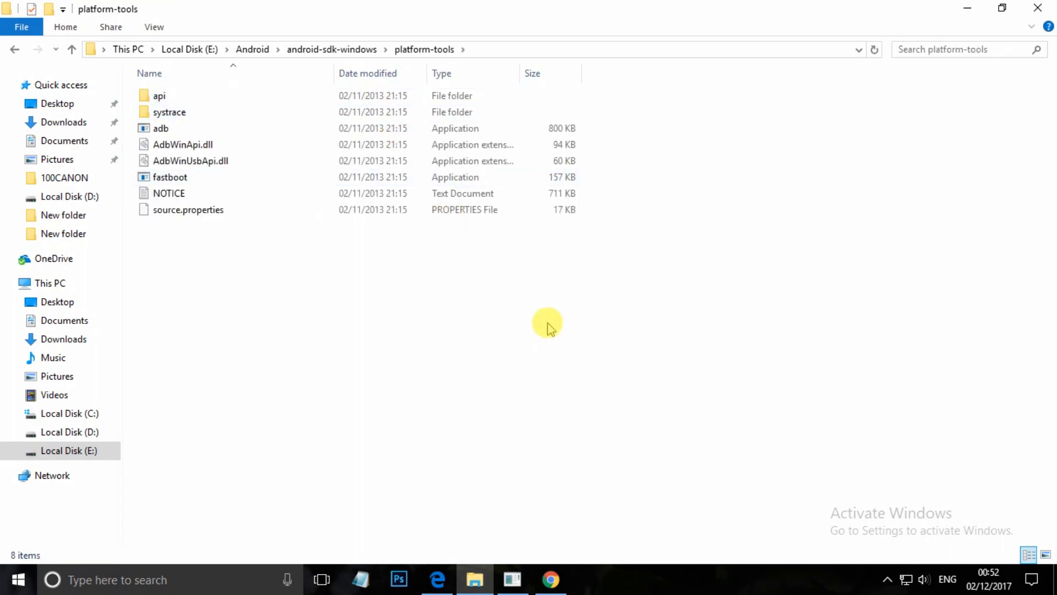
pyautogui.rightClick(548, 324)
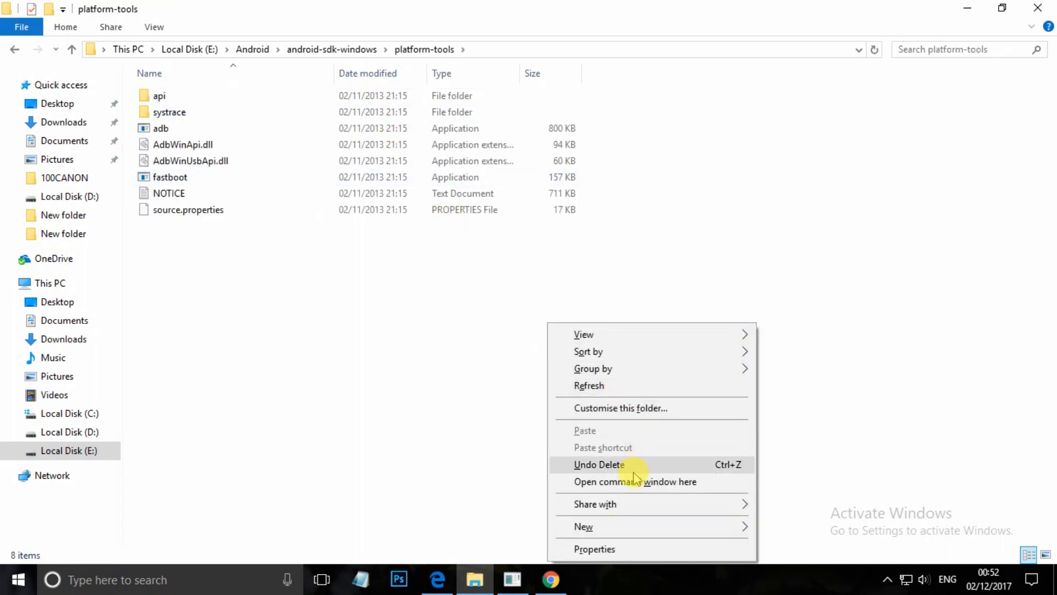
# In a command window at platform-tools, run fastboot devices and fastboot oem device-info
pyautogui.click(634, 482)
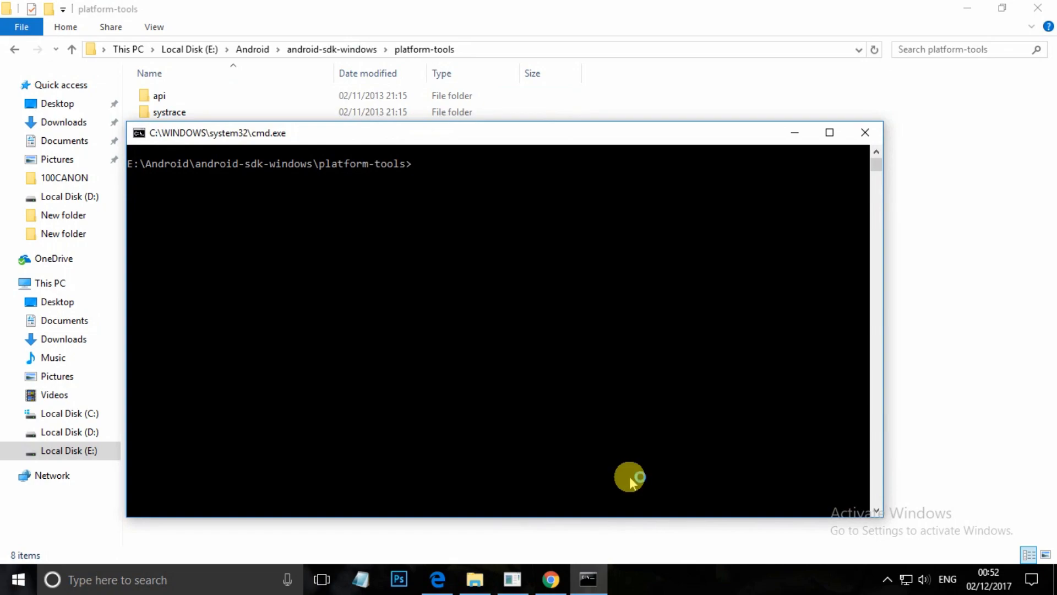
pyautogui.write('fastboot devices')
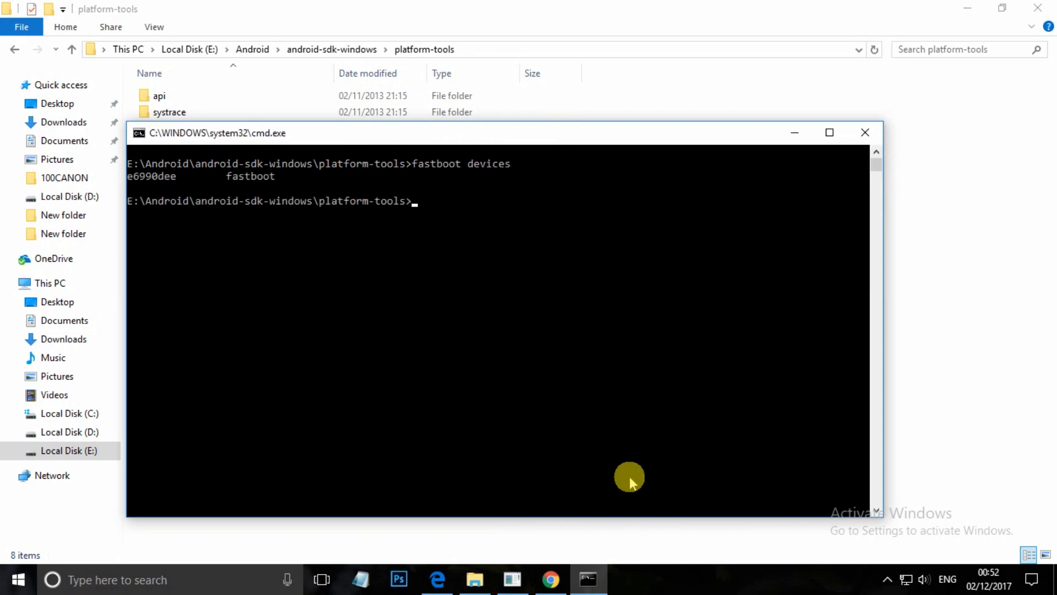
pyautogui.moveTo(172, 197)
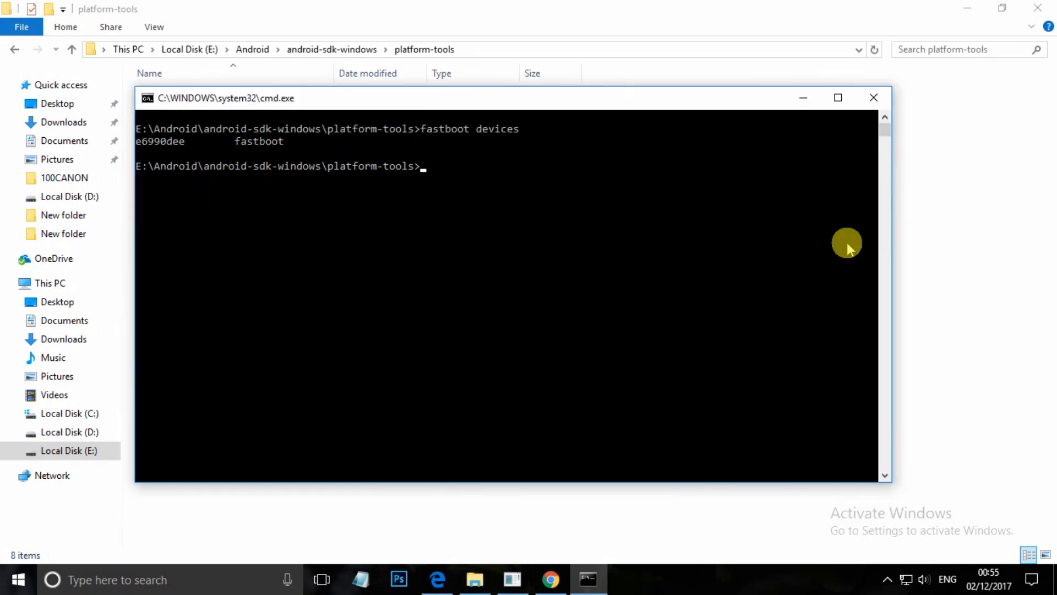
pyautogui.write('fastboot oem d')
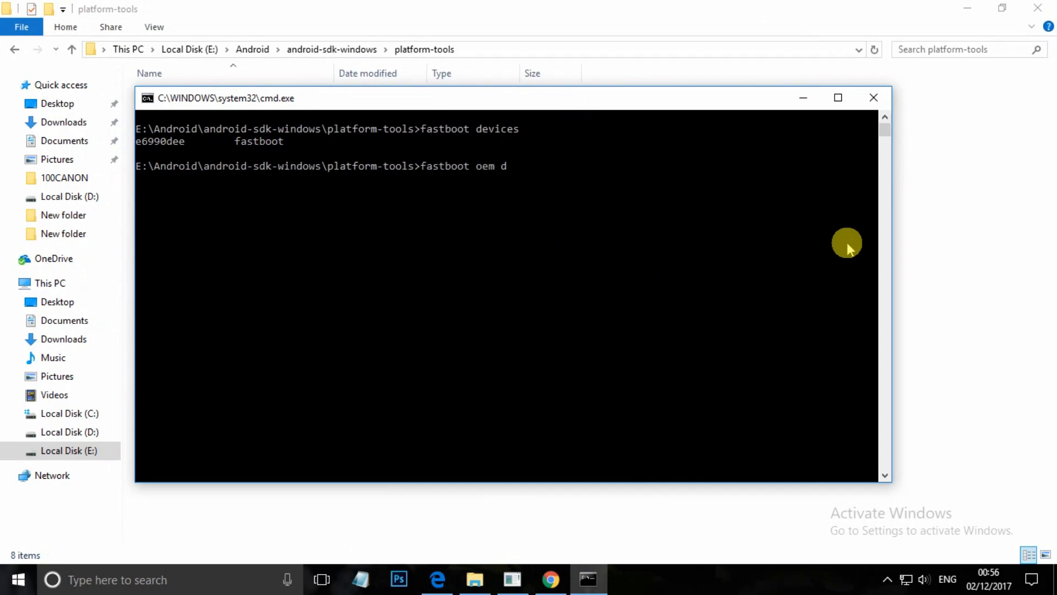
pyautogui.write('evice-')
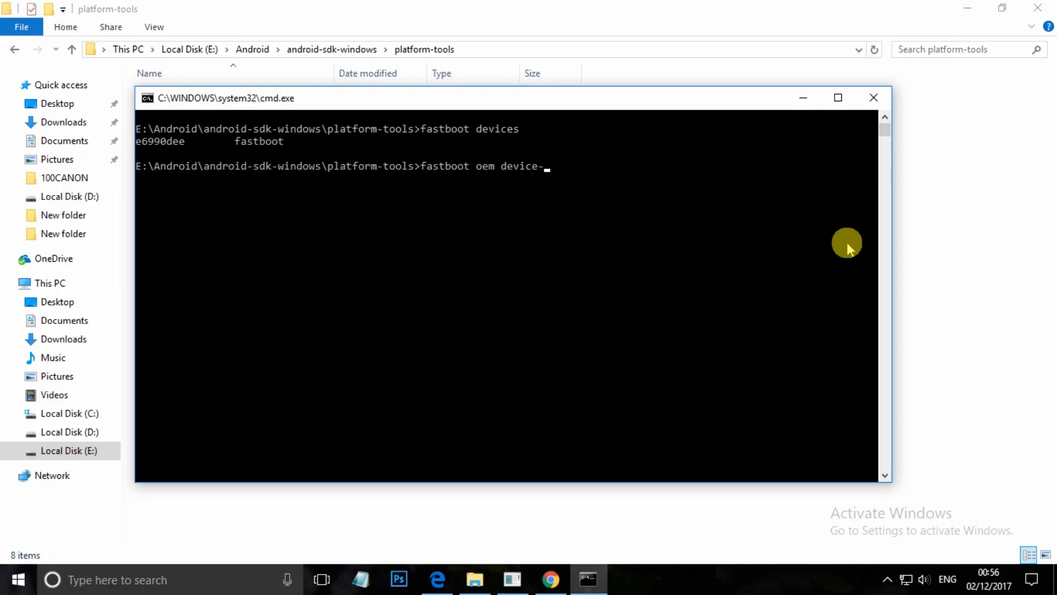
pyautogui.write('info')
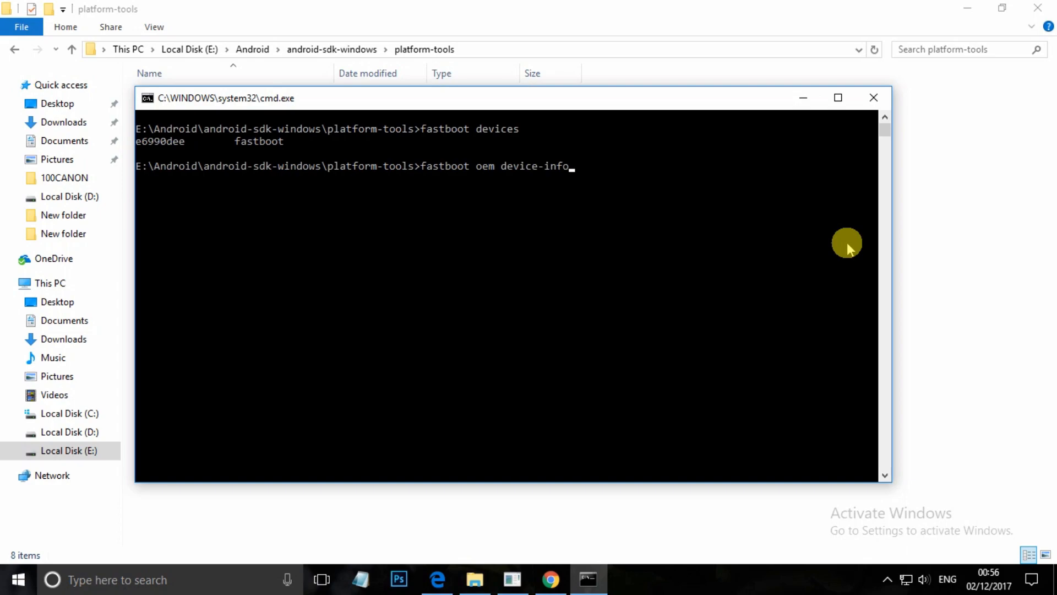
pyautogui.press('enter')
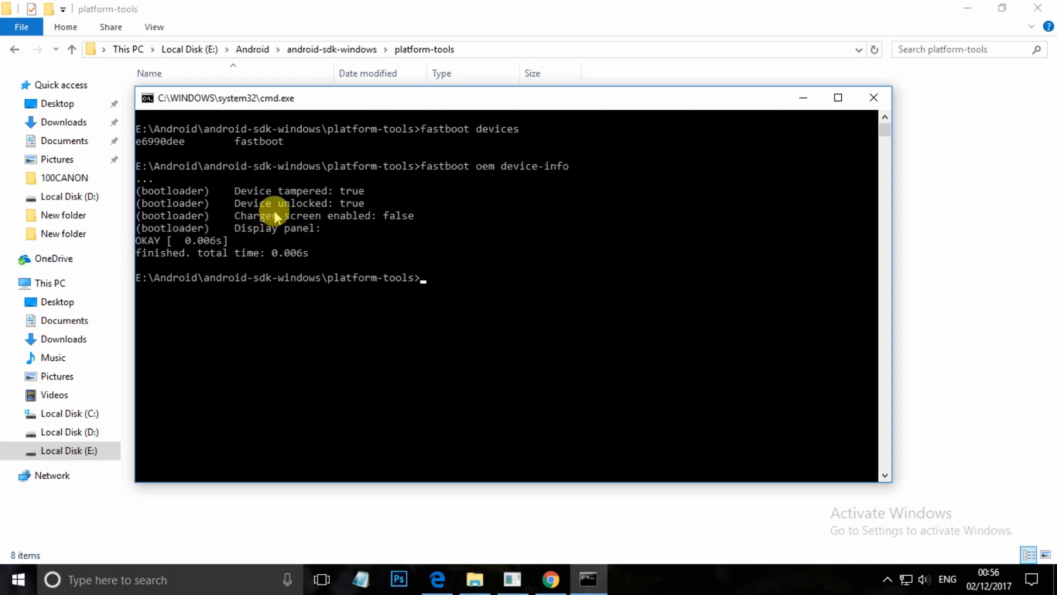
pyautogui.moveTo(445, 276)
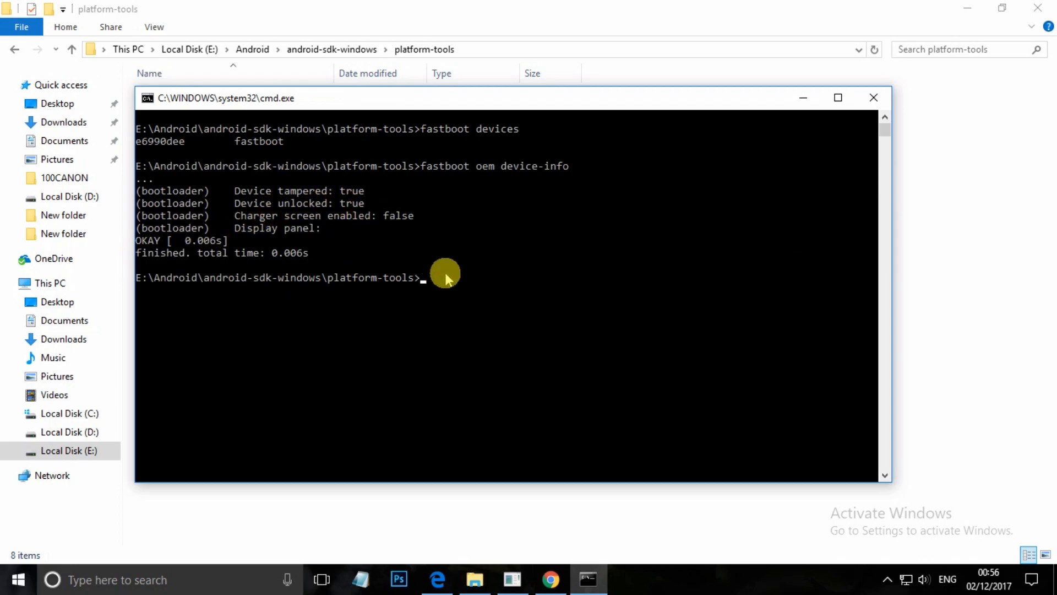
pyautogui.moveTo(536, 324)
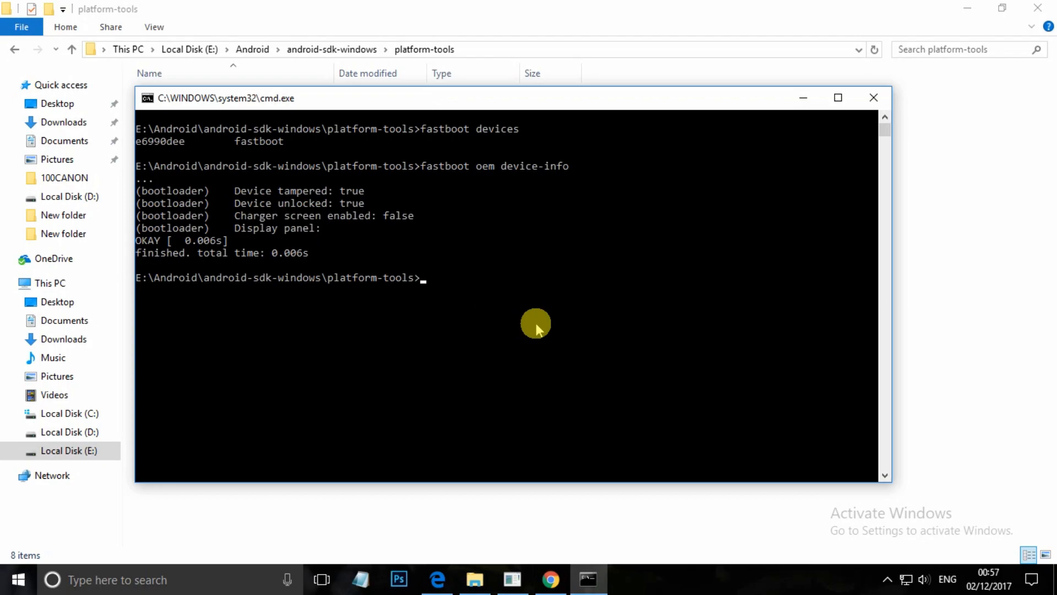
# Run fastboot oem lock to relock the bootloader, finishing OKAY
pyautogui.write('fastboot')
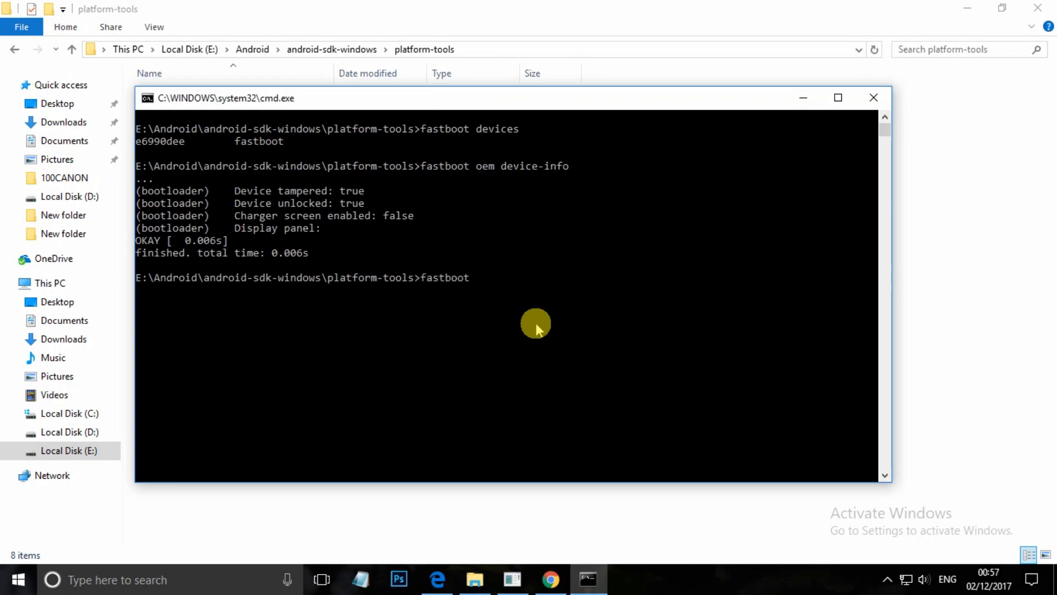
pyautogui.write('oem lock')
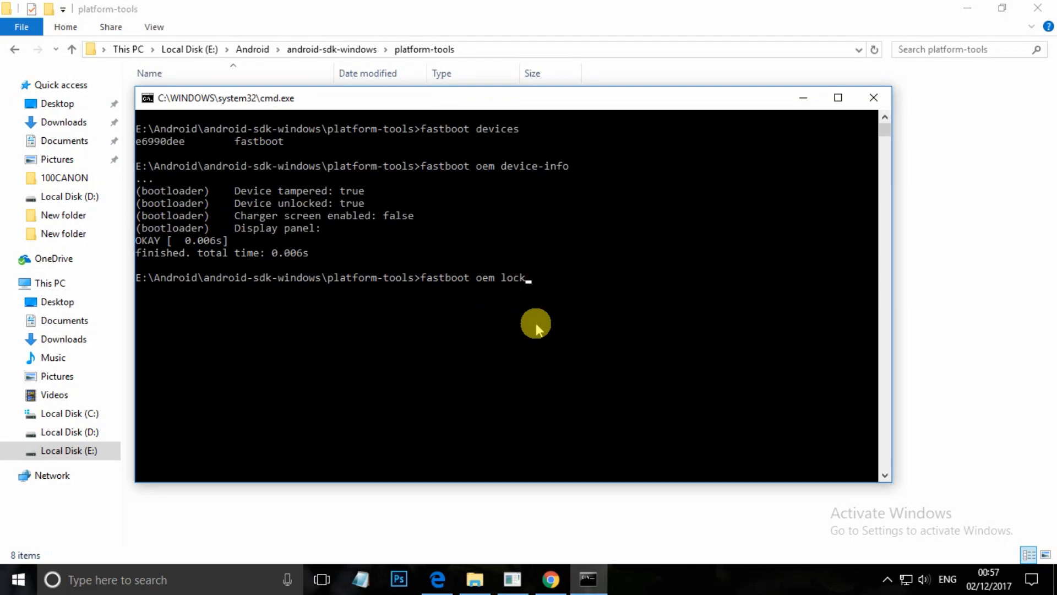
pyautogui.press('enter')
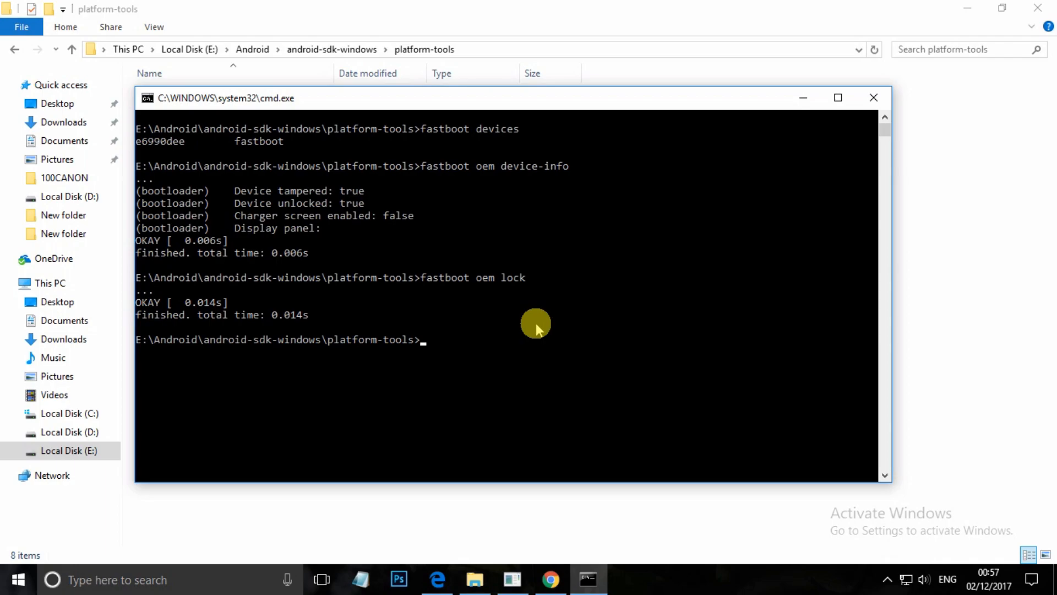
# Start entering fastboot oem device-info again to recheck the lock status
pyautogui.write('fastboot')
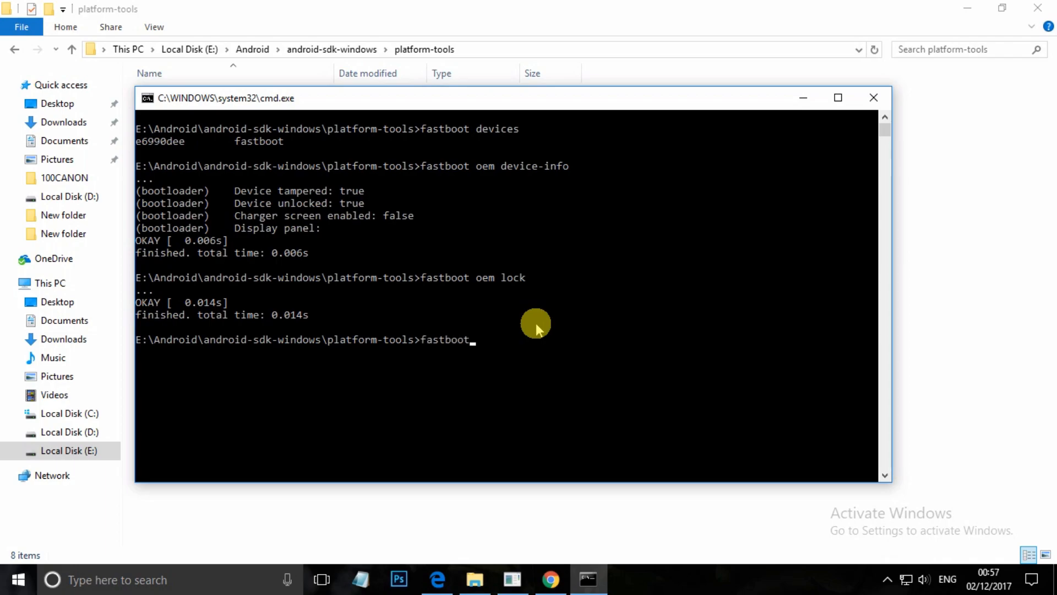
pyautogui.write('oem')
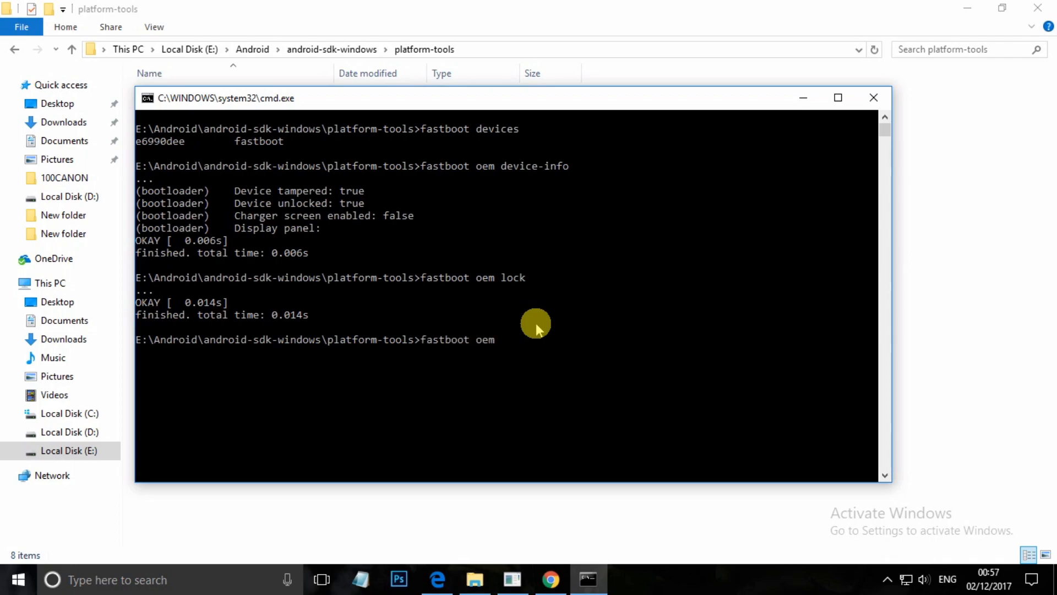
pyautogui.write('device')
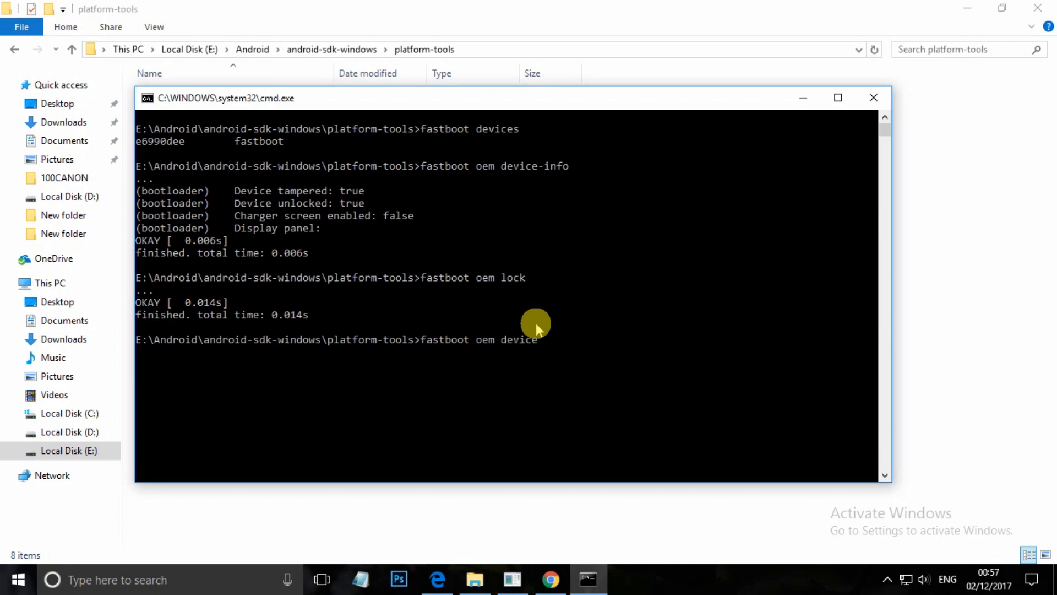
pyautogui.write('-oem')
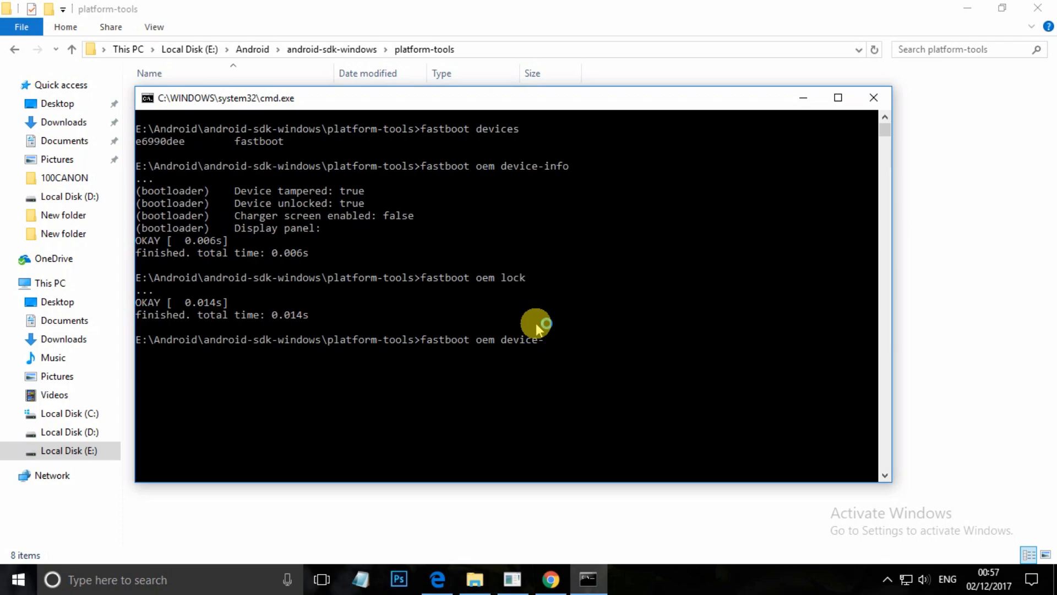
pyautogui.write('info')
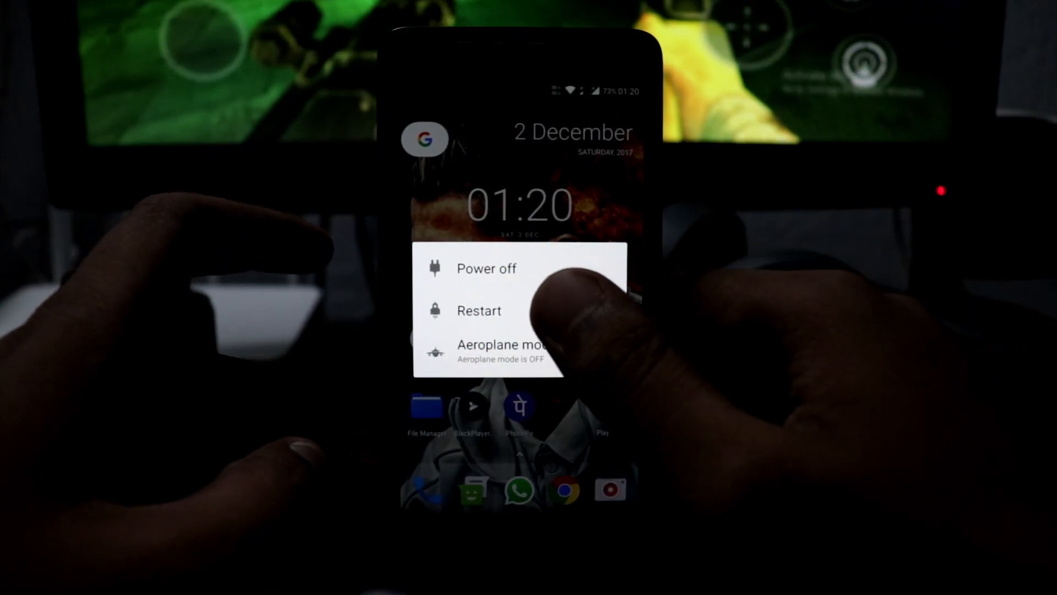
# Choose Restart on the phone and pick the mode to reboot into
pyautogui.click(479, 310)
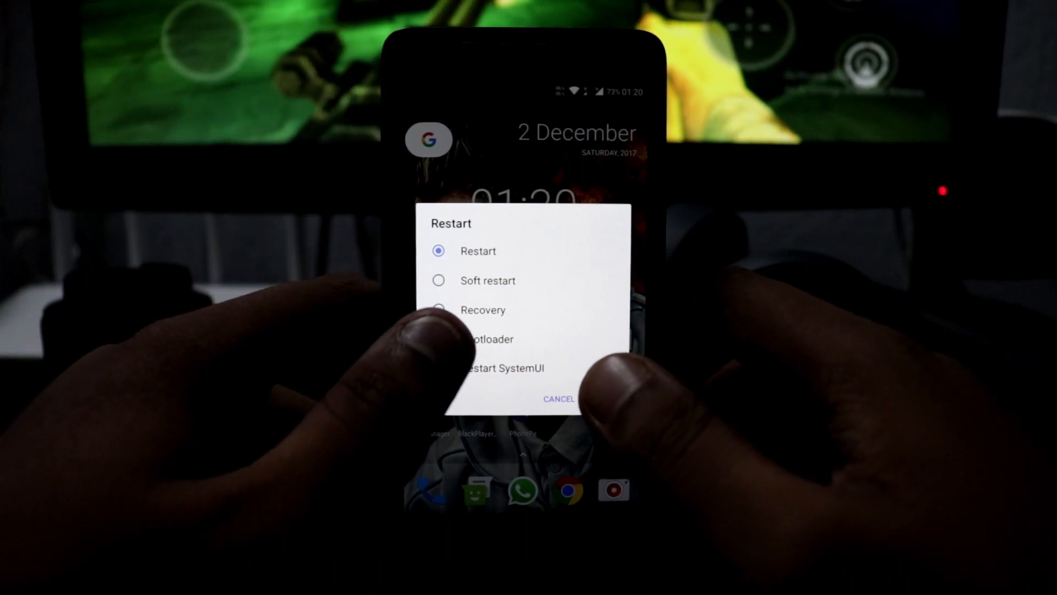
pyautogui.click(477, 250)
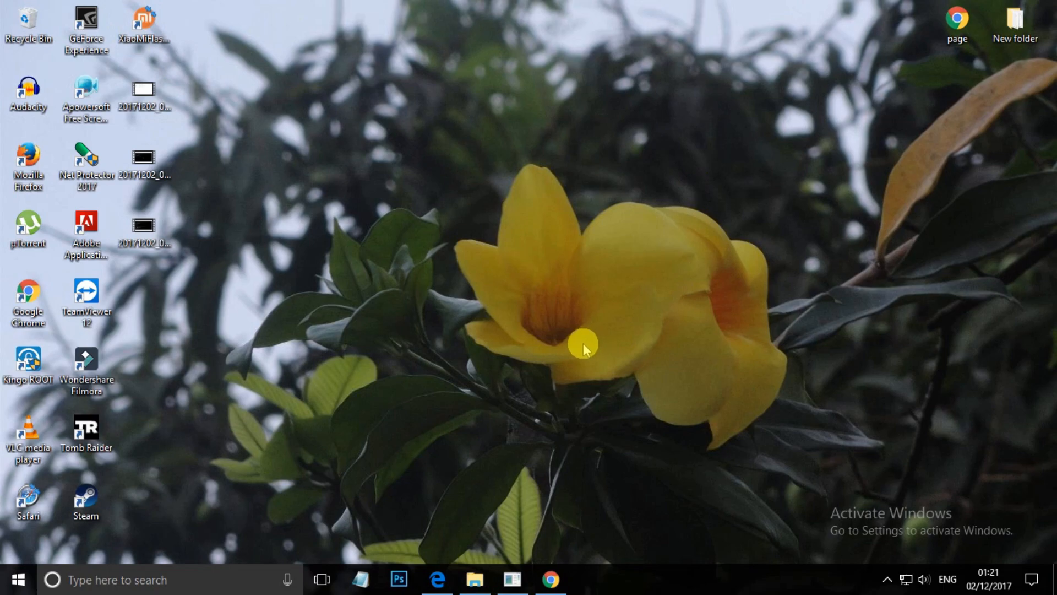
# Launch XiaoMiFlash maximized, refresh so the phone is listed, and begin selecting a ROM folder
pyautogui.click(143, 28)
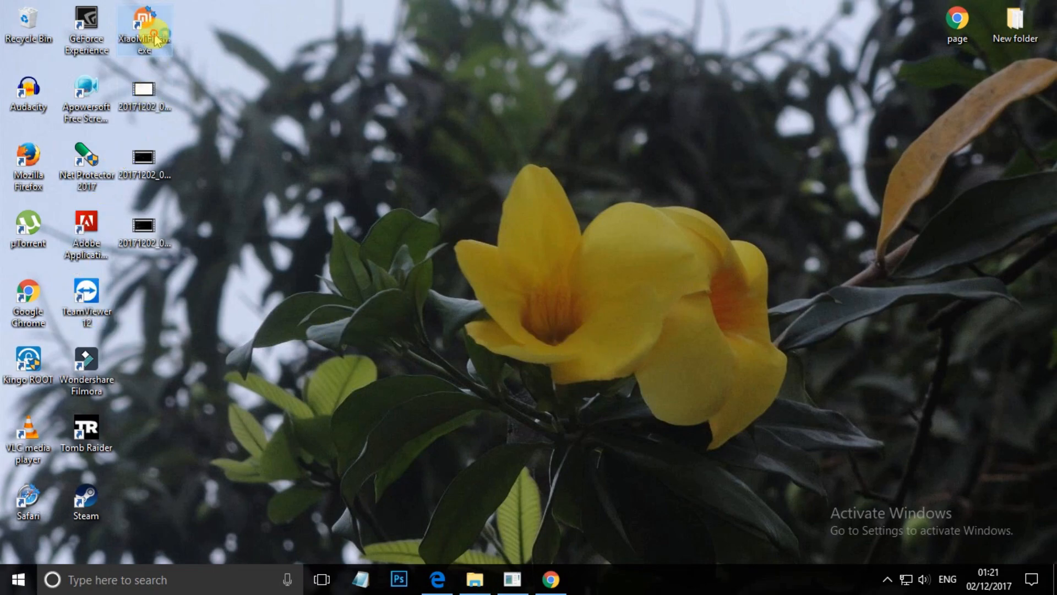
pyautogui.doubleClick(143, 29)
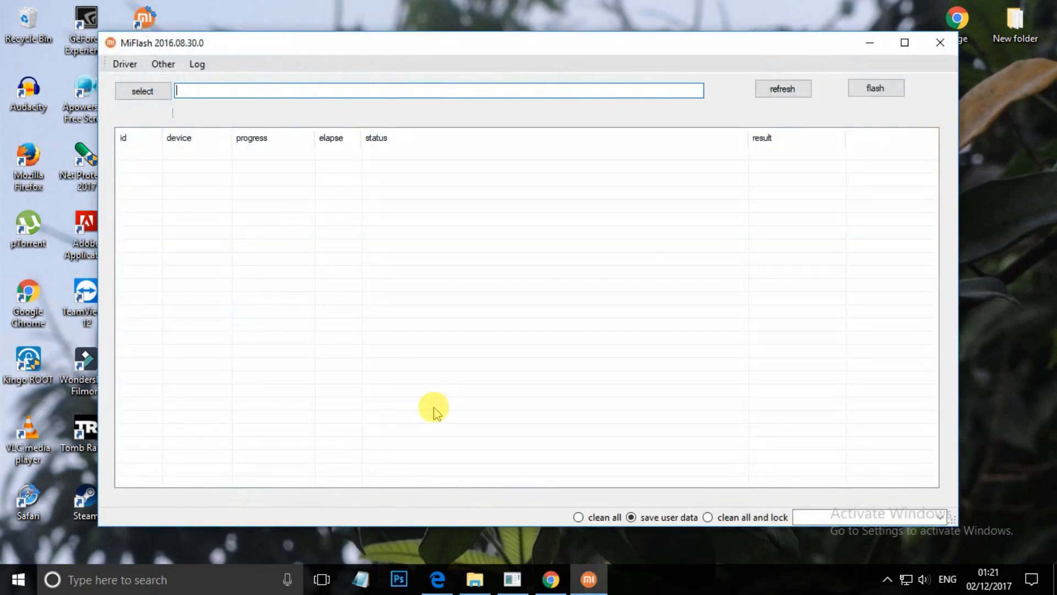
pyautogui.click(904, 43)
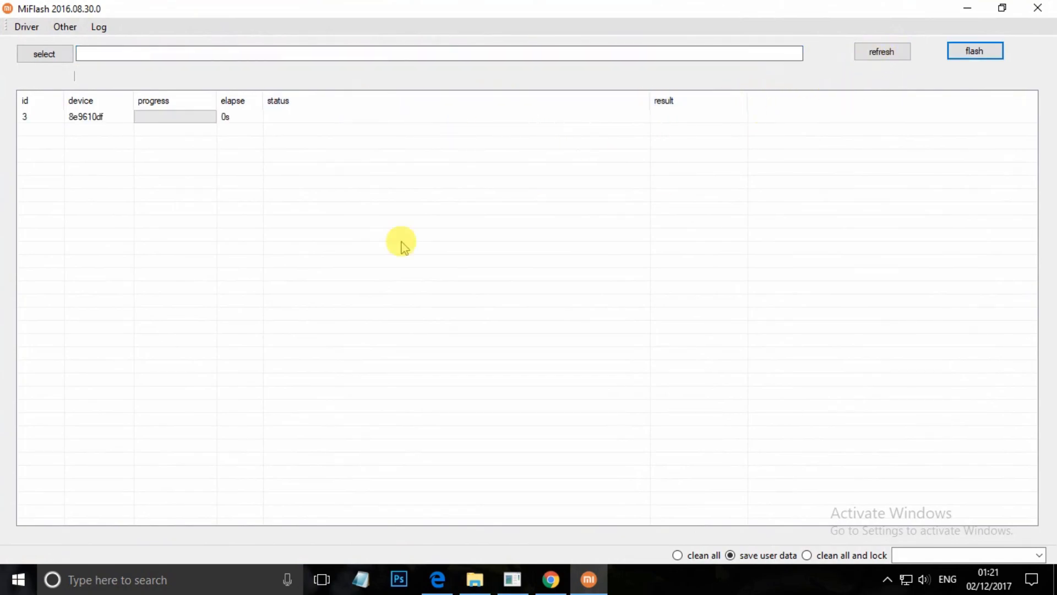
pyautogui.click(86, 108)
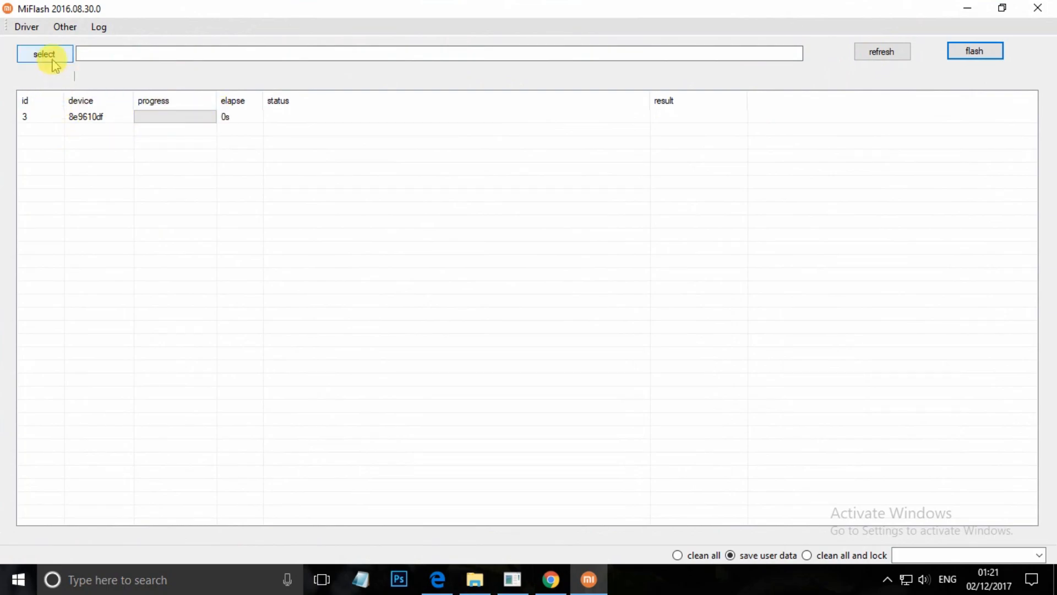
pyautogui.click(44, 54)
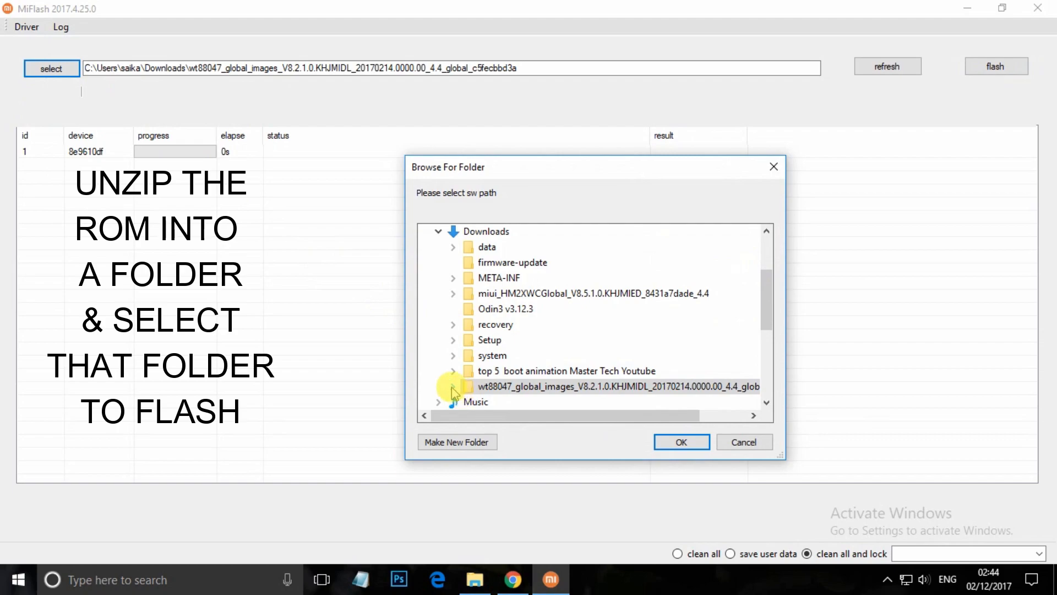
# Pick the inner wt88047 global images folder from Downloads as the flash source, keeping clean all and lock
pyautogui.click(452, 387)
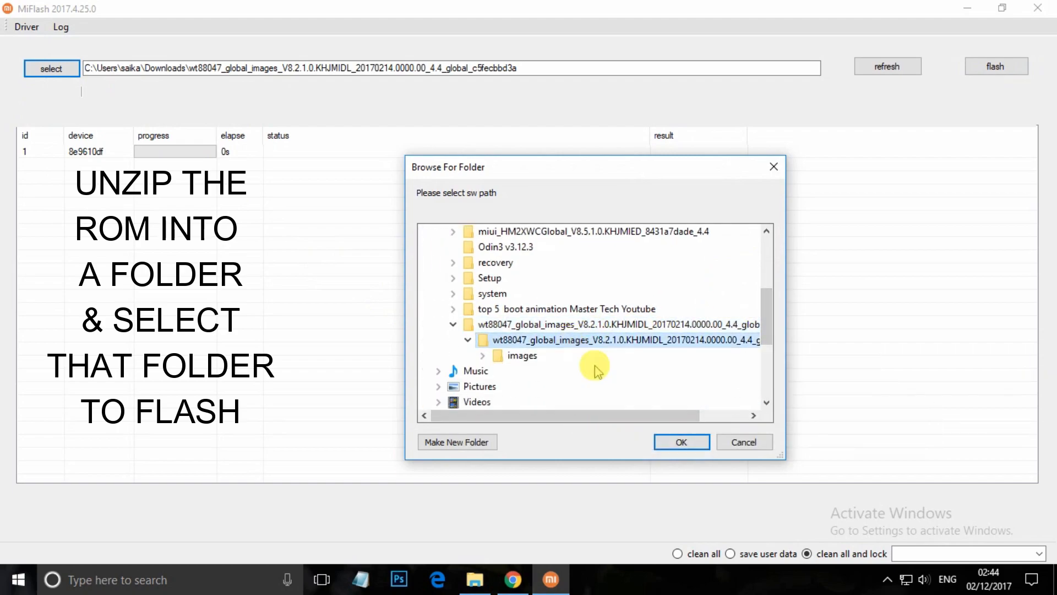
pyautogui.click(681, 442)
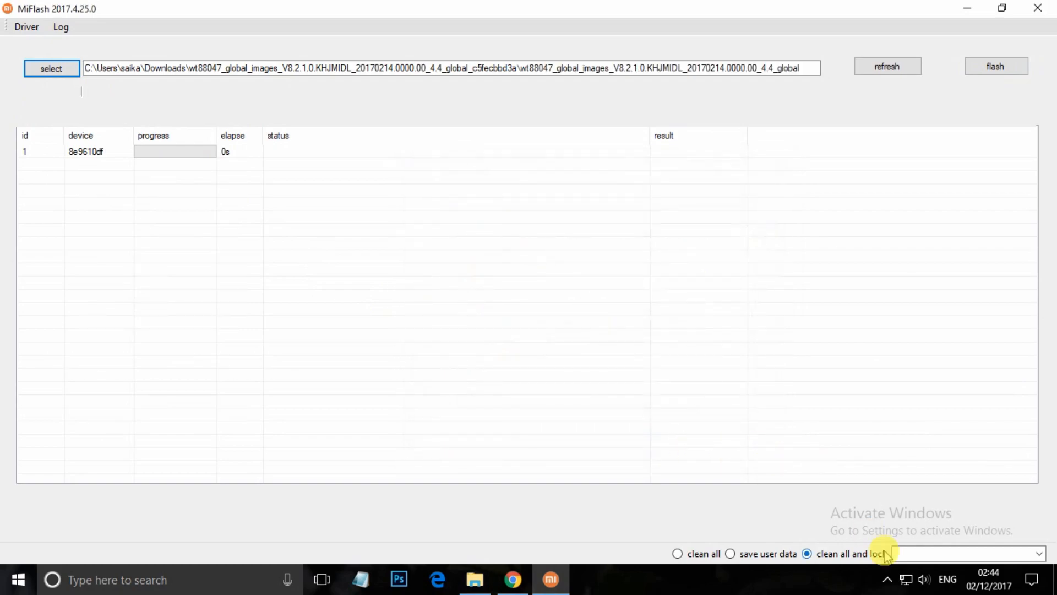